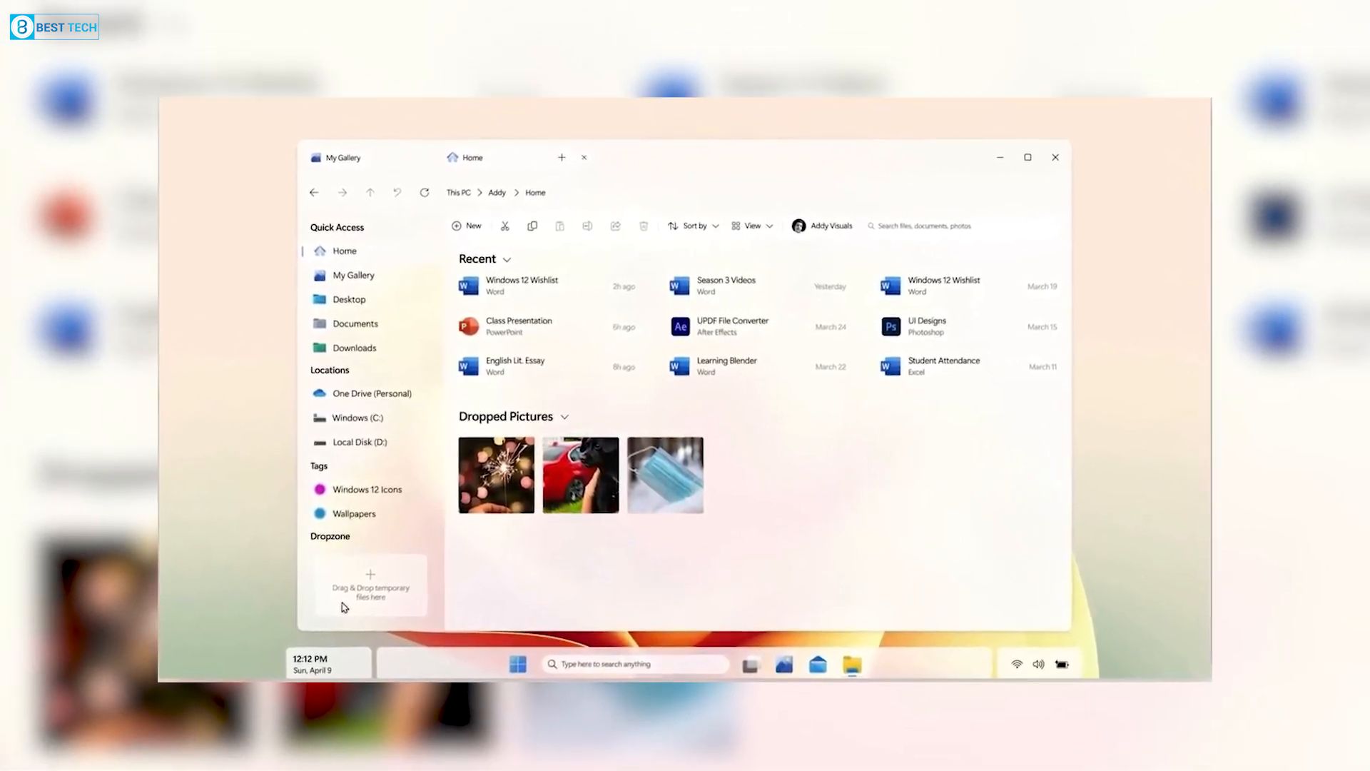
# Close the File Explorer mockup so the animated blue mountain wallpaper fills the screen
pyautogui.click(1055, 157)
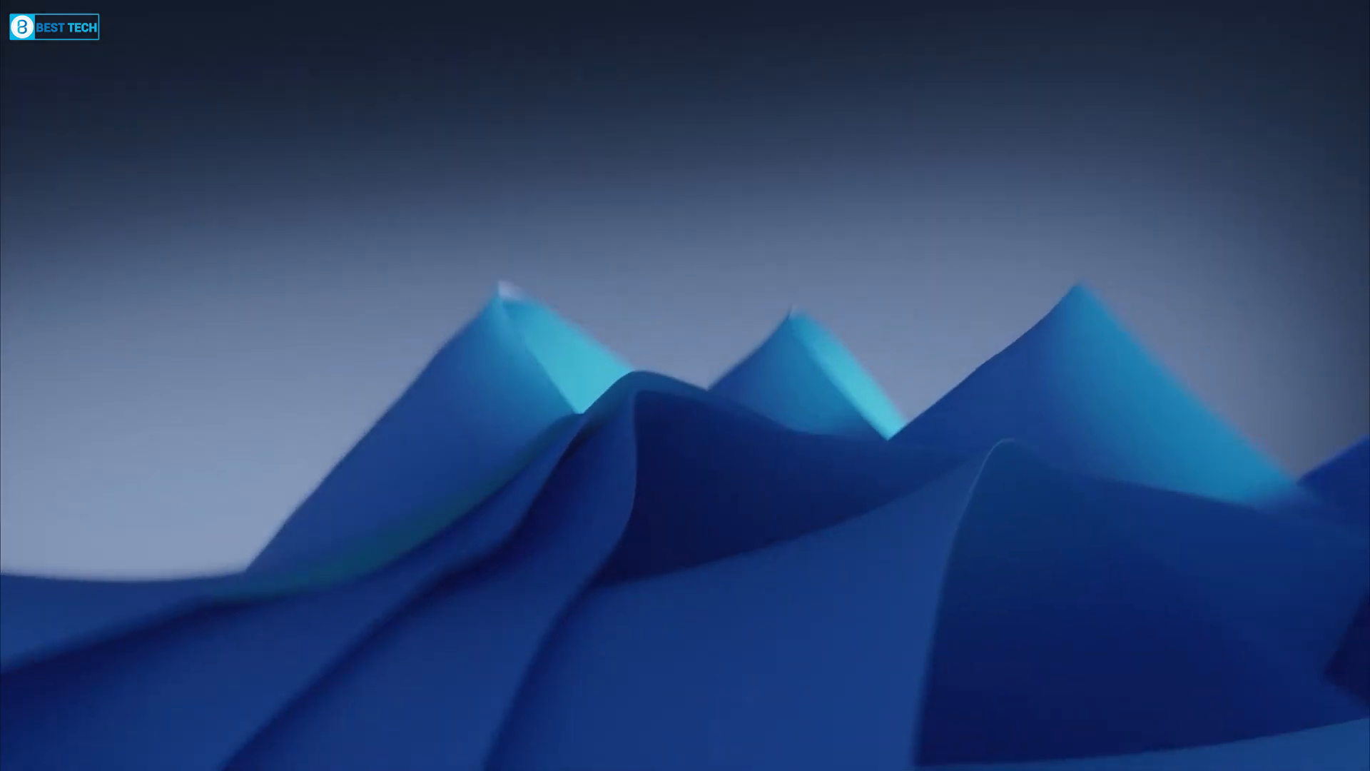